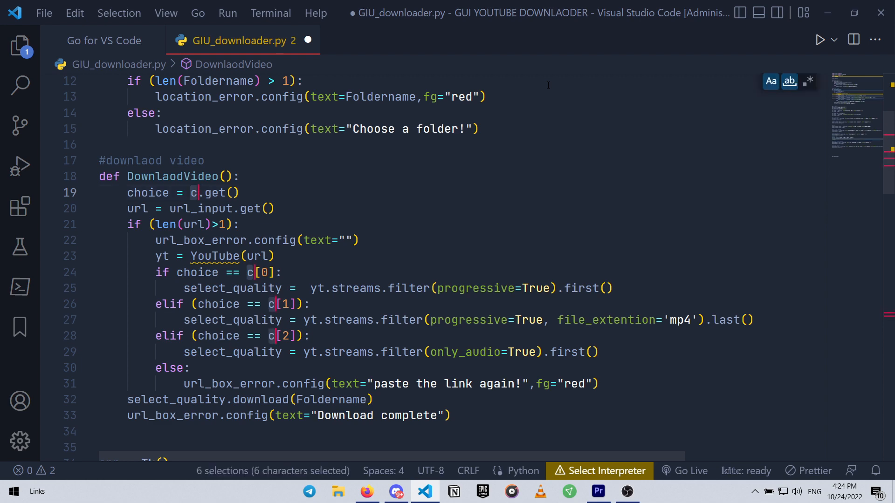
- Replace the six multi-selected 'c' occurrences in DownlaodVideo with 'choices' in one edit
text(C)
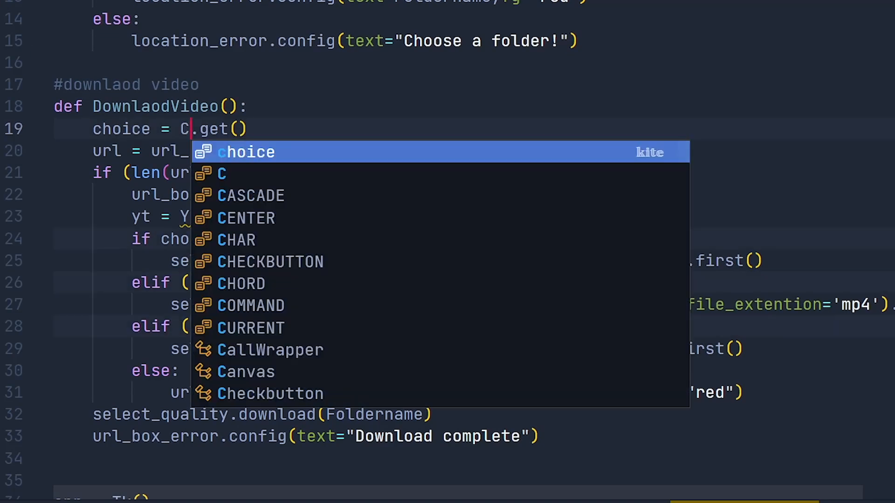
text(hoi)
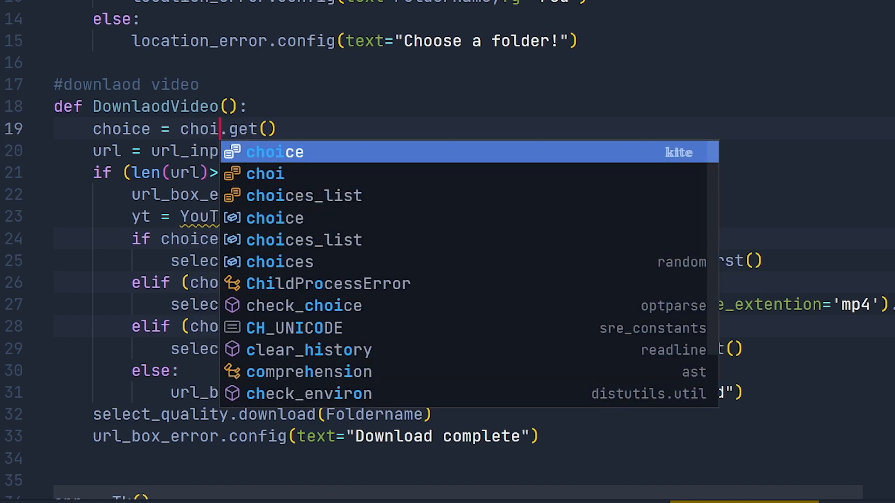
text(x)
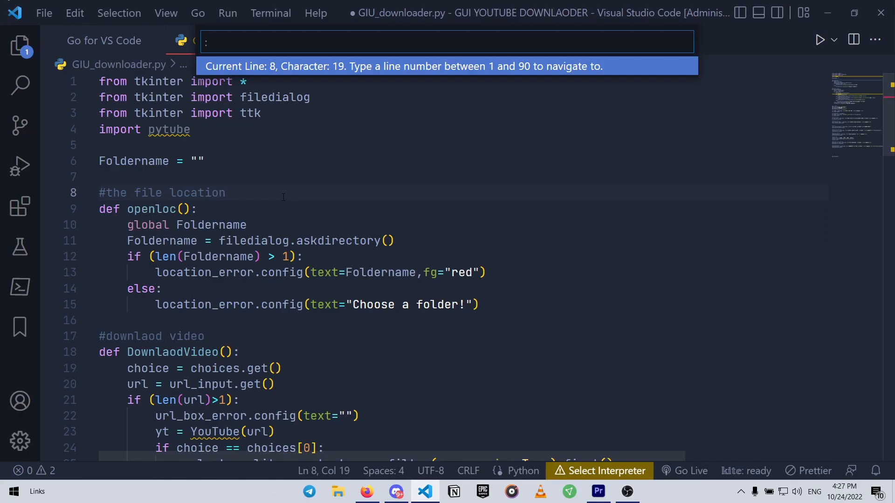
- Go to line 59, then request line 78 via Ctrl+G
text(59)
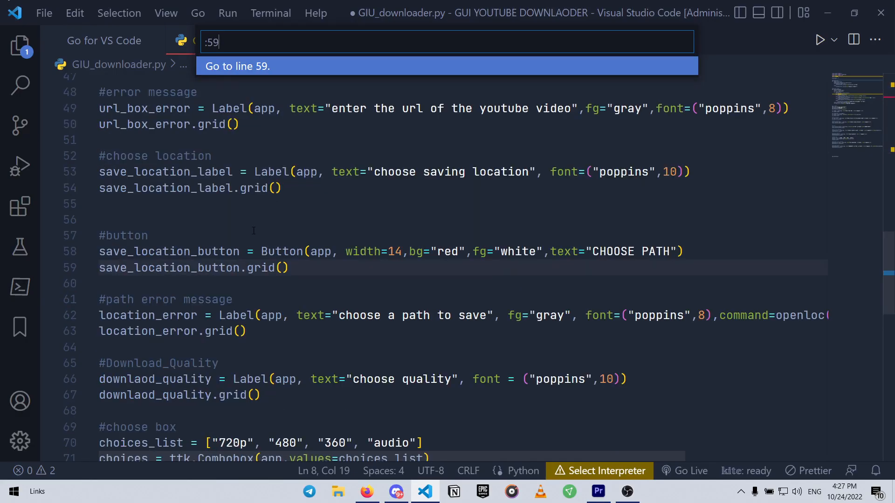
key(Enter)
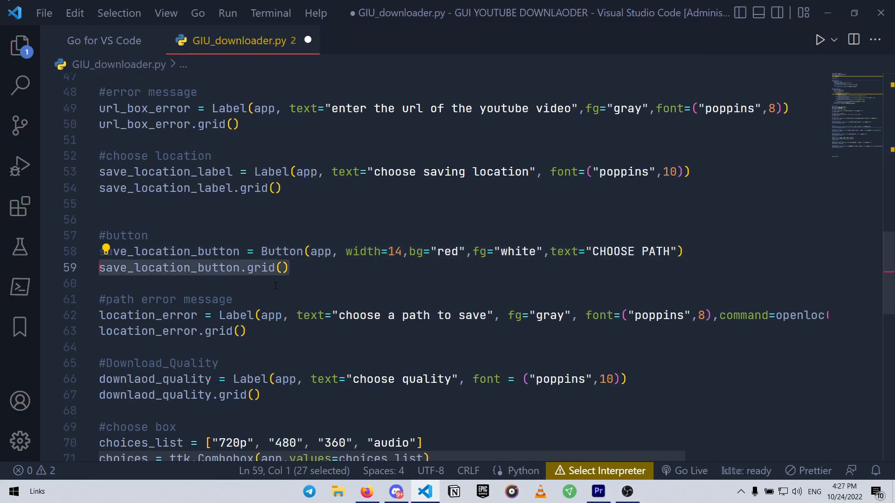
key(Ctrl+g)
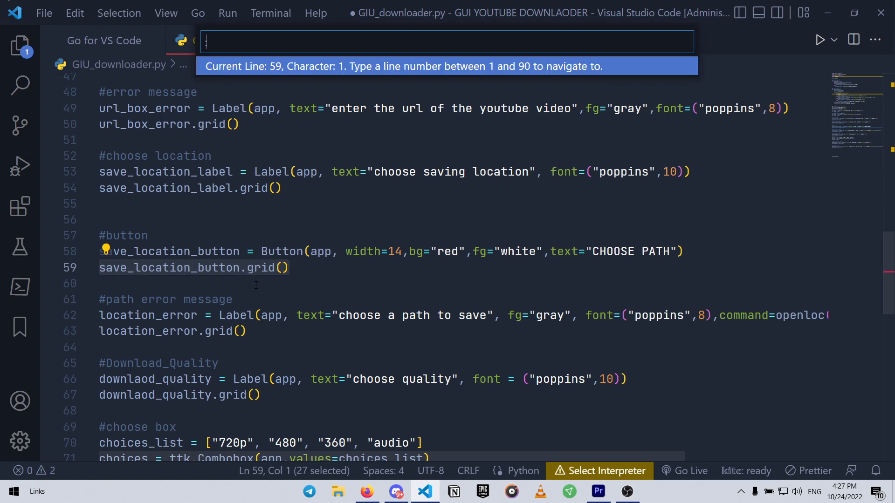
text(78)
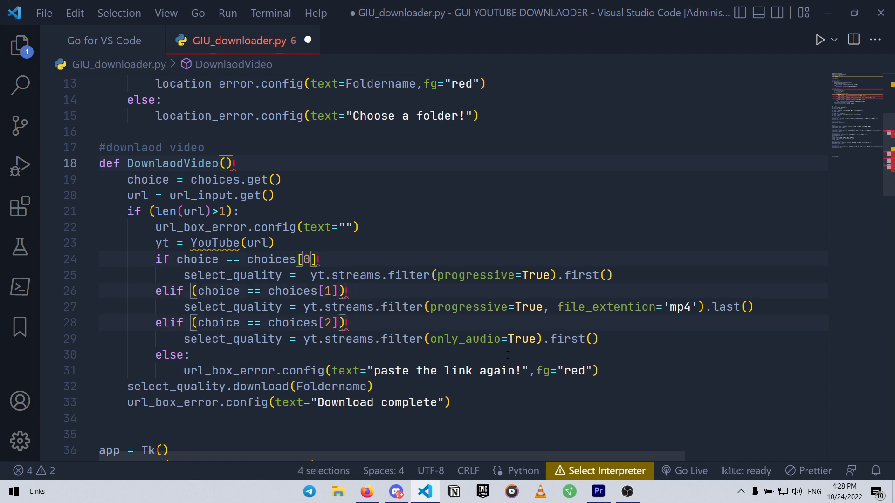
- Add the trailing colon at the ends of lines 18, 24, 26 and 28
text(:)
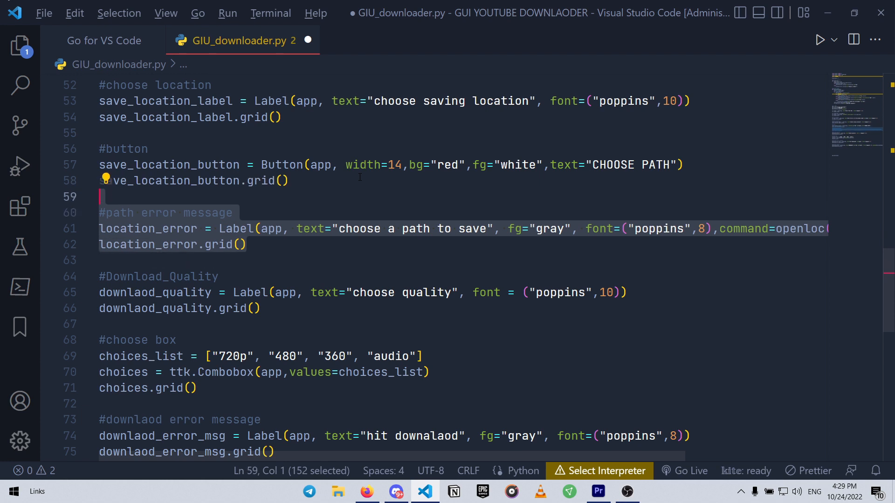
- Deselect the path error message block after moving it below the button section
click(242, 244)
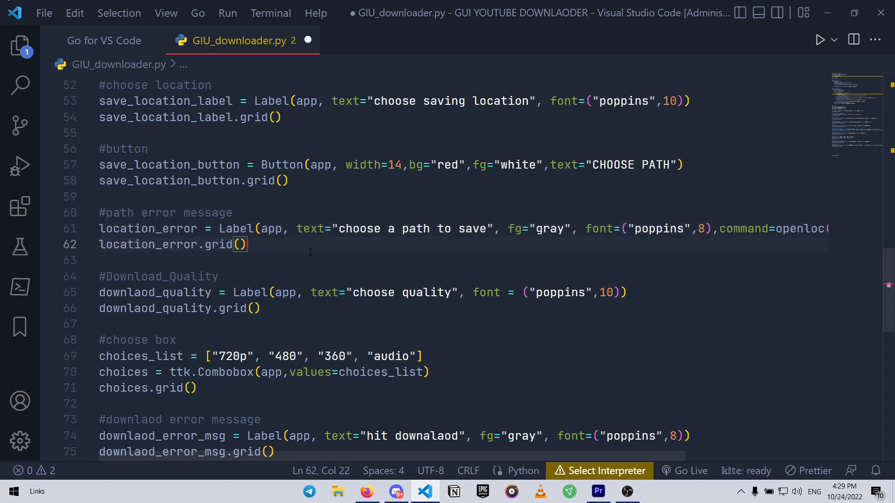